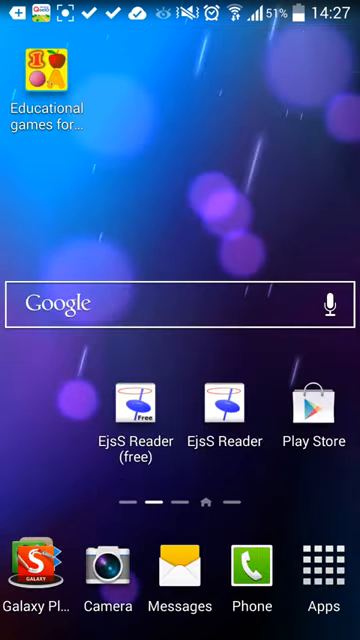
Swipe the home screen to the page with Facebook, WhatsApp and Internet, and launch the browser with Desmos.
scroll(left, 3)
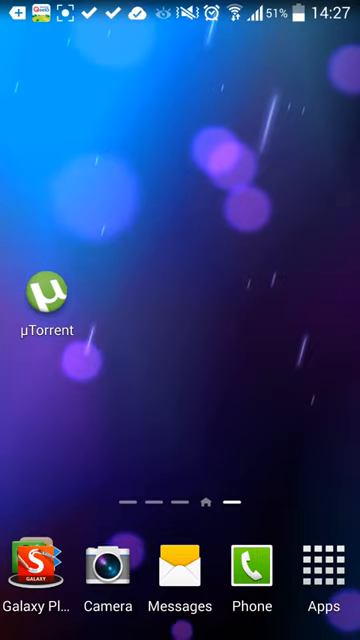
scroll(left, 3)
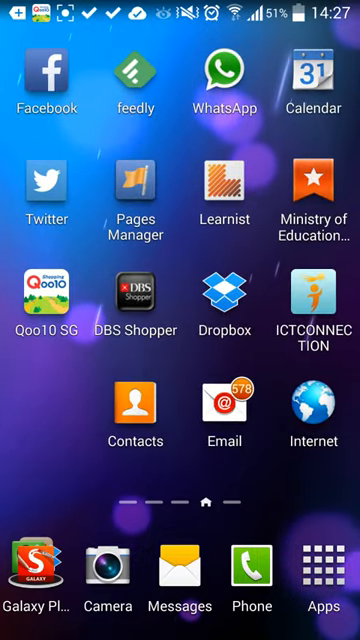
click(318, 302)
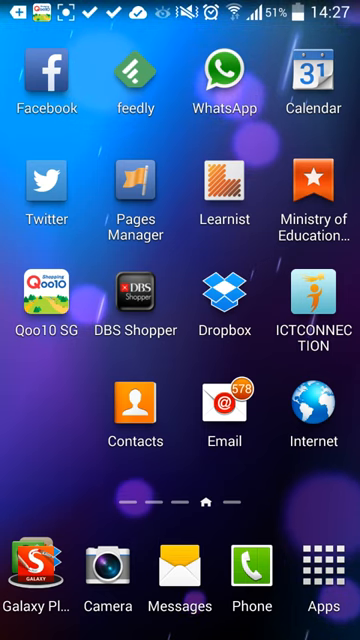
scroll(left, 3)
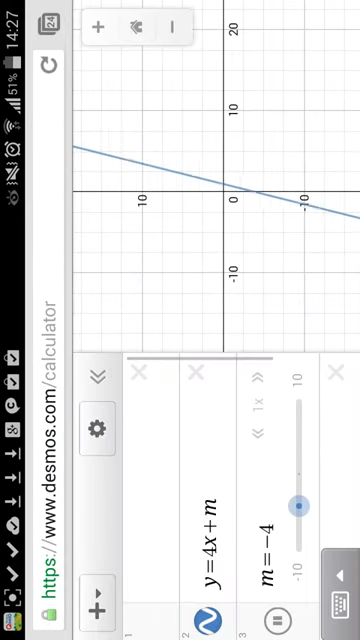
Drag the m slider of y=4x+m down to about -8.7 and back up.
drag(296, 504, 296, 540)
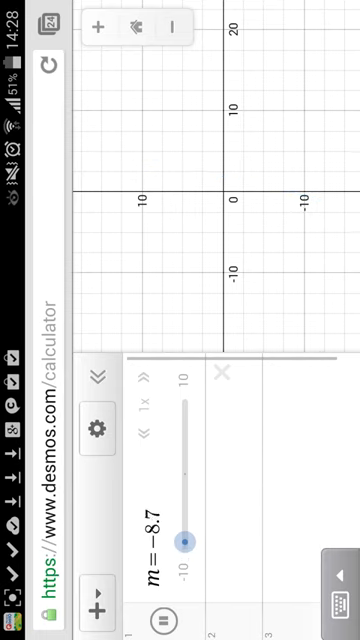
drag(186, 540, 186, 504)
text(y=mx)
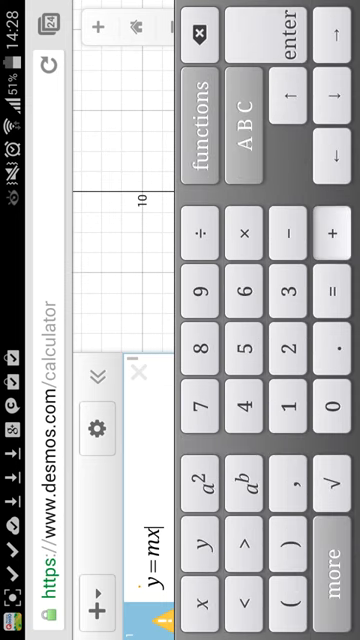
Enter the expression y=mx+c so Desmos offers sliders for m and c.
click(334, 232)
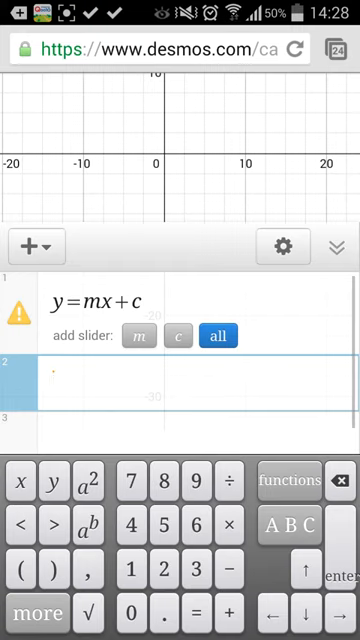
click(212, 336)
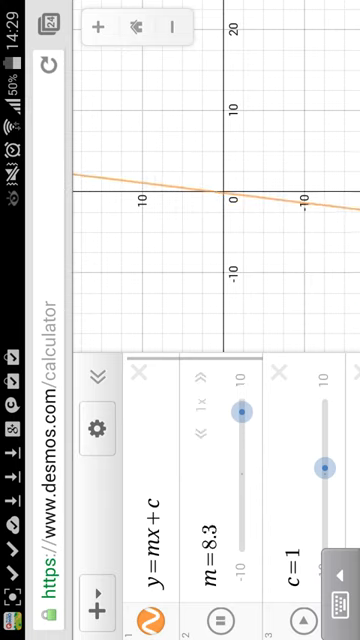
Sweep the slope m down from 8.3 through -1.9 and -5.3 to -8.9, tilting the line.
drag(244, 412, 244, 418)
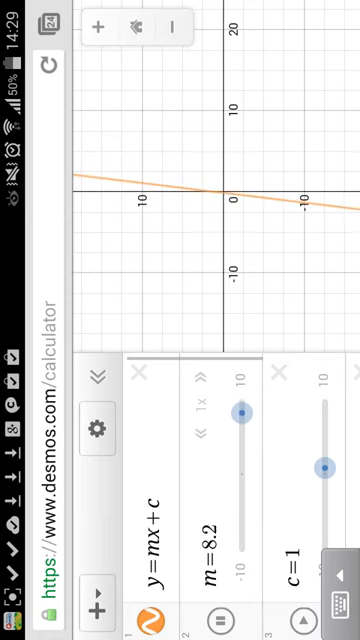
drag(242, 410, 242, 438)
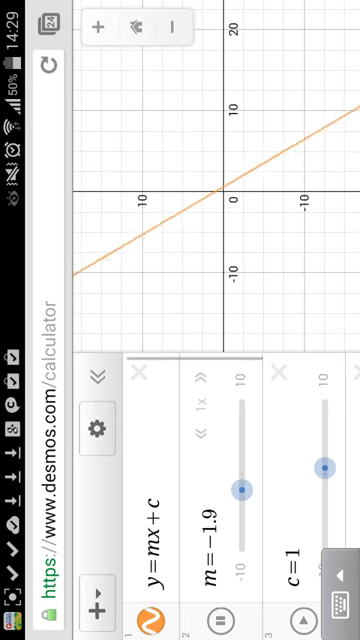
drag(244, 488, 244, 512)
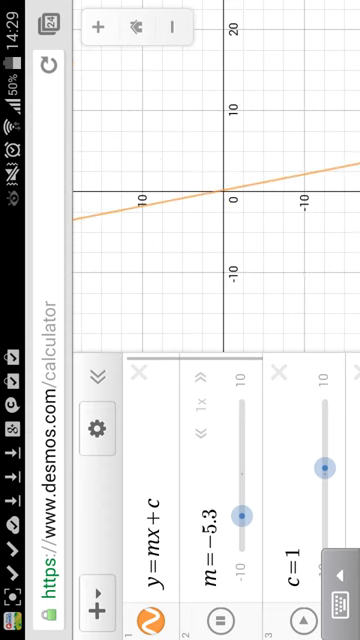
drag(242, 512, 242, 544)
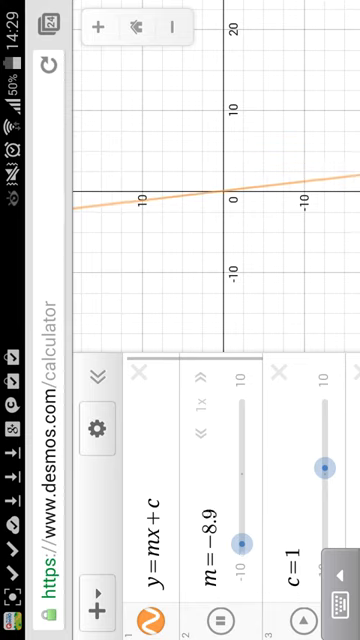
Sweep m back up through -7.6, -0.5 and 2.9 toward the top of its range.
drag(240, 538, 240, 530)
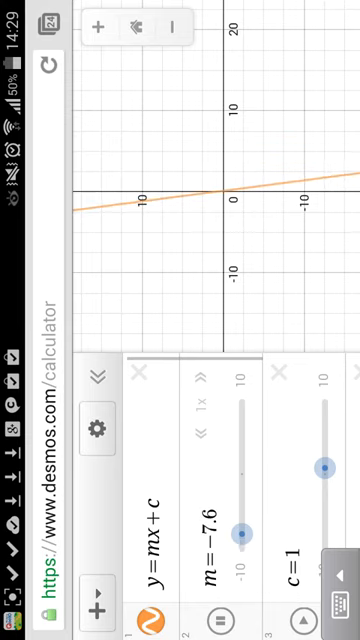
drag(240, 532, 240, 504)
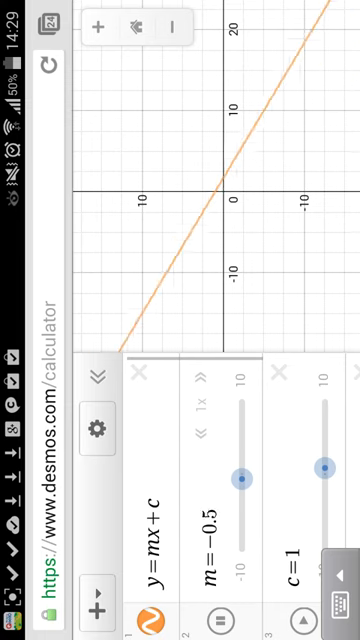
drag(244, 480, 244, 452)
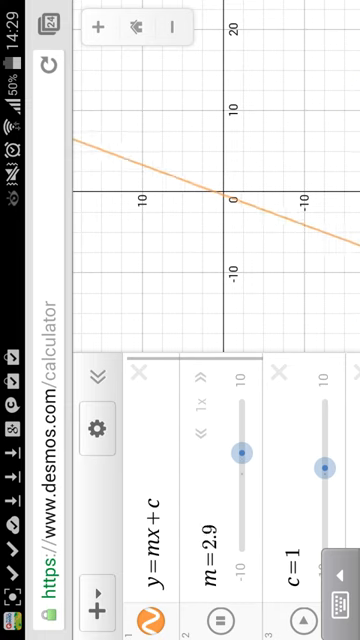
drag(242, 458, 242, 420)
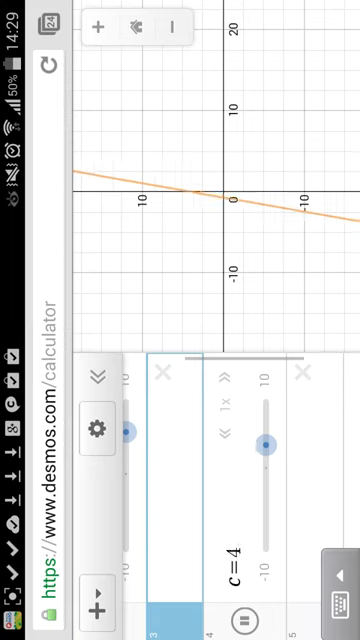
Raise the intercept c to 8.5, then lower it through 7.1, 2.7 and -6.5 down to -9.4.
drag(264, 444, 264, 410)
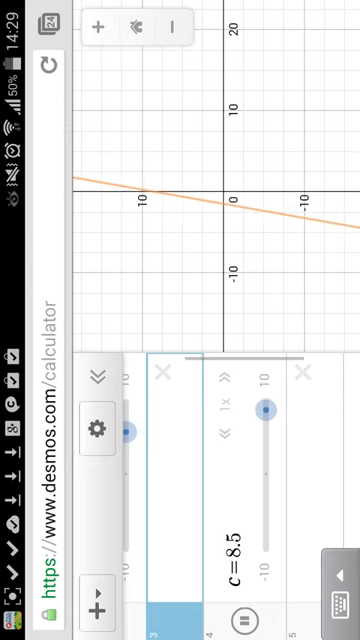
drag(268, 400, 268, 420)
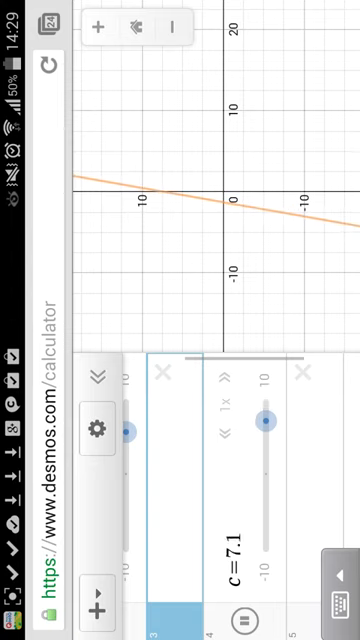
drag(264, 424, 264, 456)
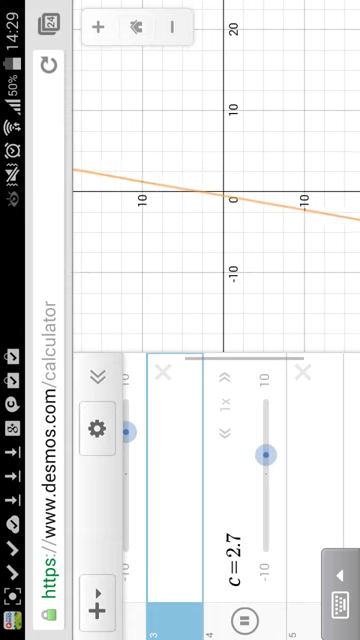
drag(264, 452, 264, 488)
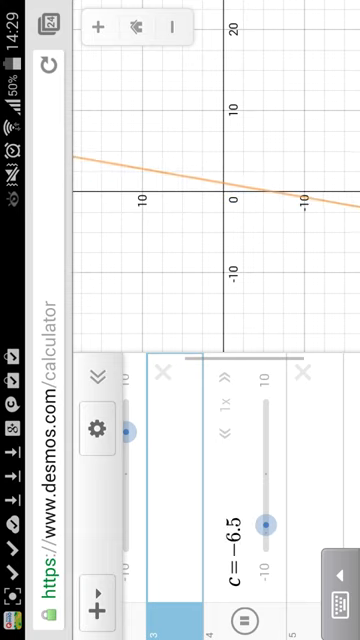
drag(268, 520, 268, 550)
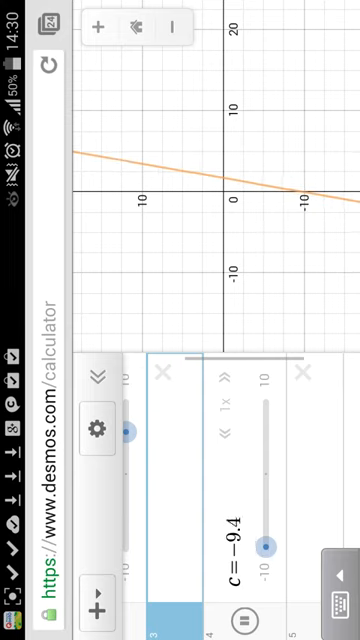
Raise c back up through -5.3, -0.8 and 3.6 to 8.1, then lower it to -1.3.
drag(268, 544, 268, 516)
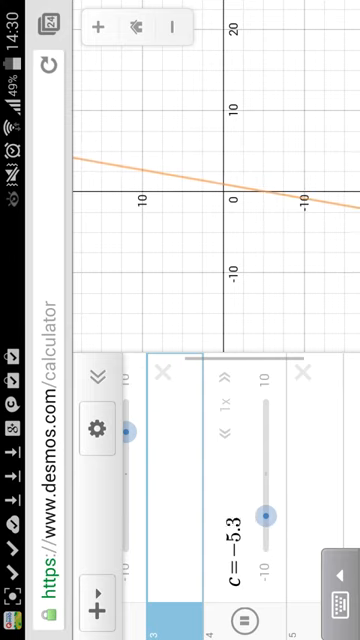
drag(268, 512, 268, 480)
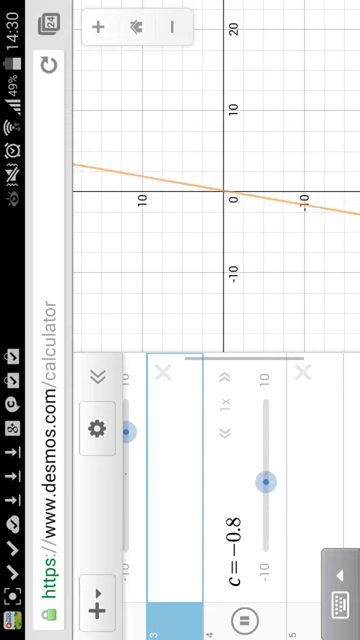
drag(264, 480, 264, 448)
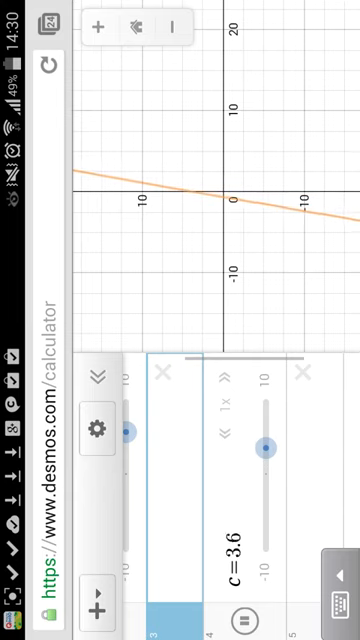
drag(264, 444, 264, 410)
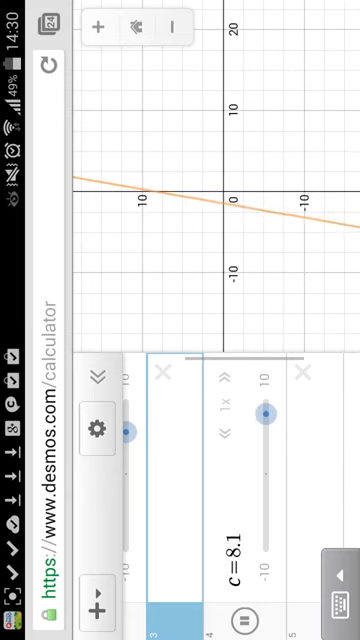
drag(268, 416, 268, 436)
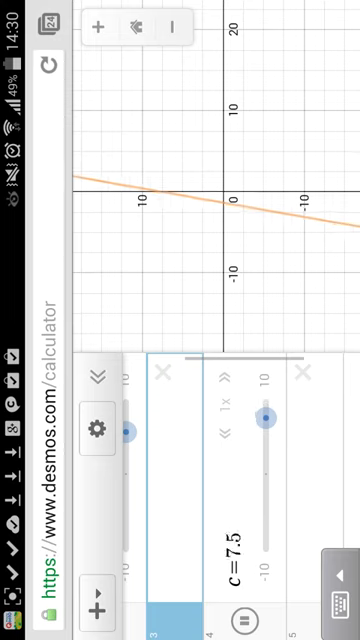
drag(262, 412, 262, 450)
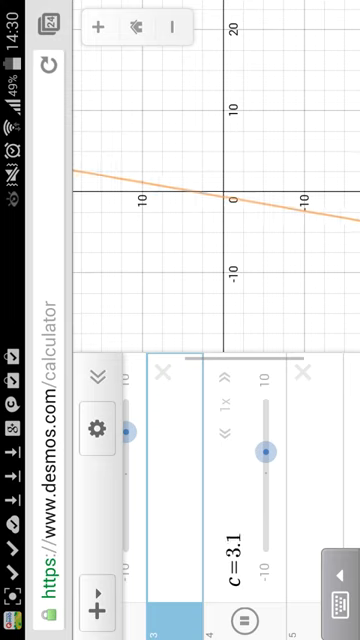
drag(264, 452, 264, 484)
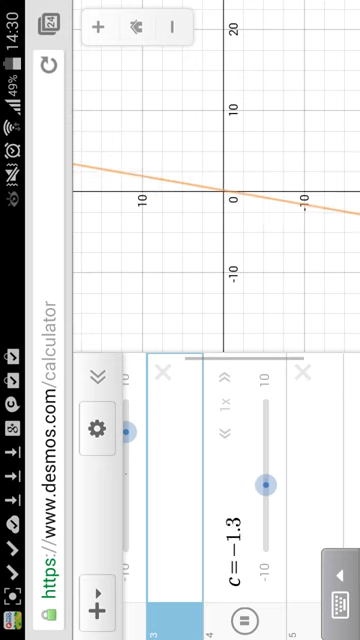